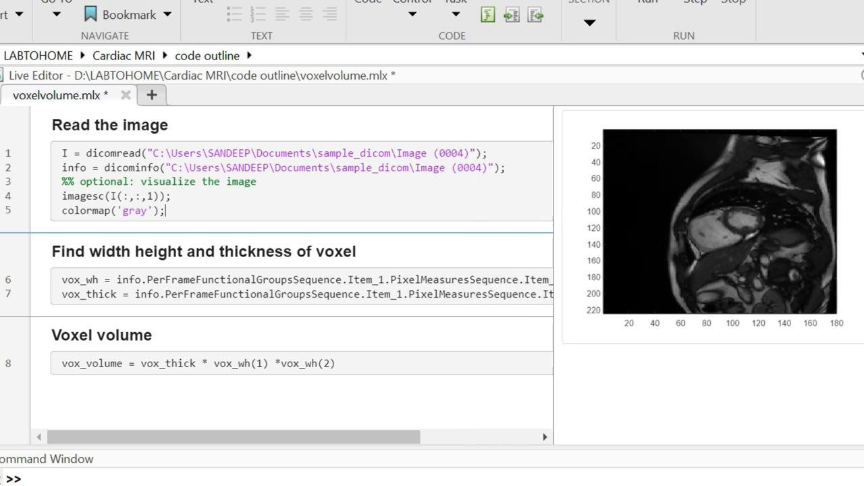
Step: Widen the code pane so the voxel width and slice thickness lines show fully beside a smaller image
{"action": "left_click_drag", "start_coordinate": [13, 209], "coordinate": [648, 348]}
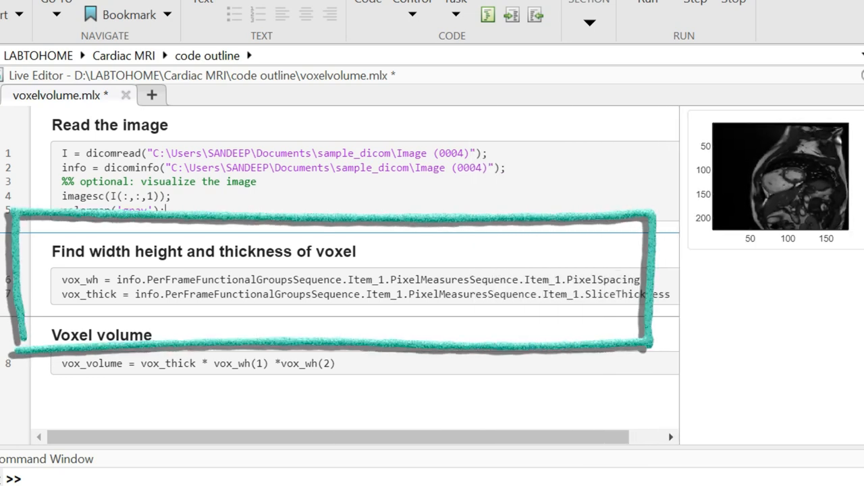